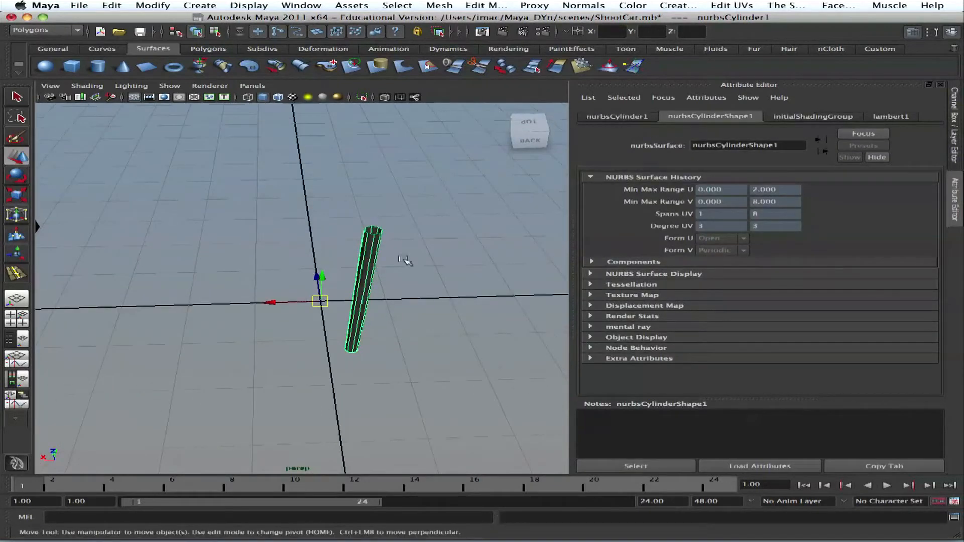
Duplicate Special the barrel as 5 instances, each rotated a further 60 degrees in Y
left_click(112, 6)
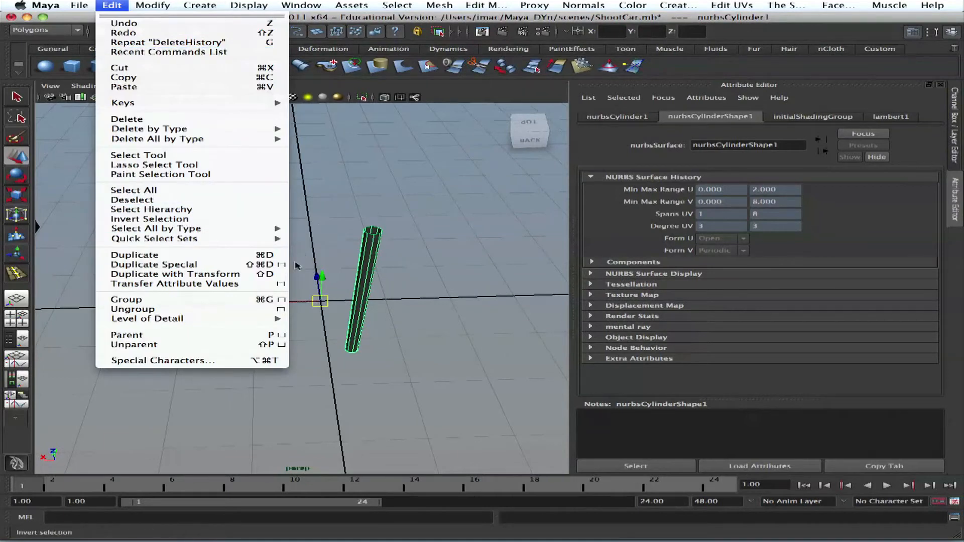
left_click(154, 265)
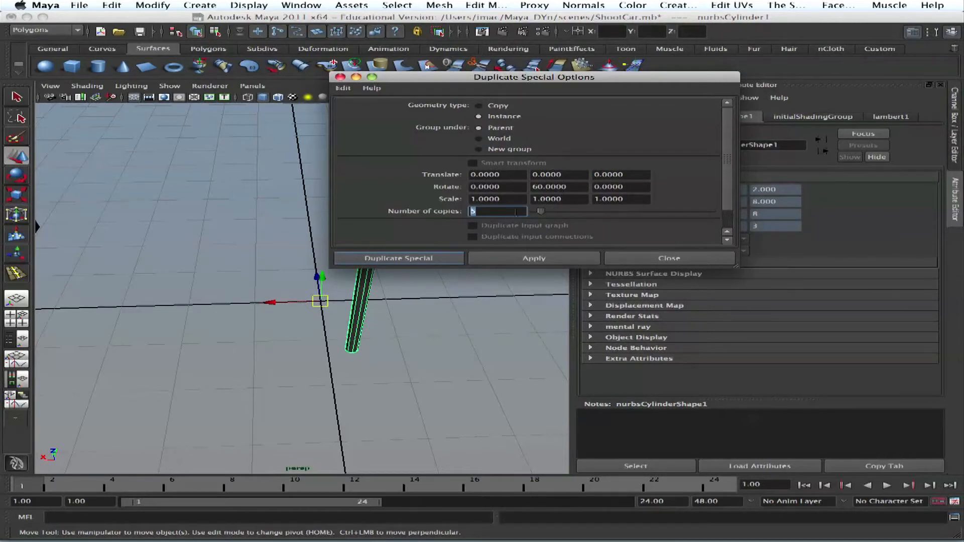
left_click(398, 258)
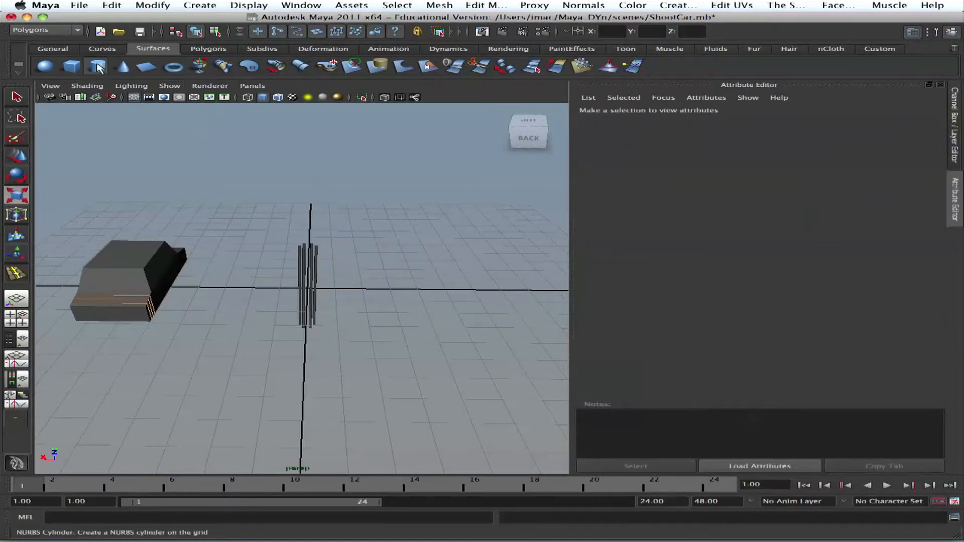
Add a NURBS cylinder, scale it to about half size as an end cap, and group the pieces
left_click(112, 5)
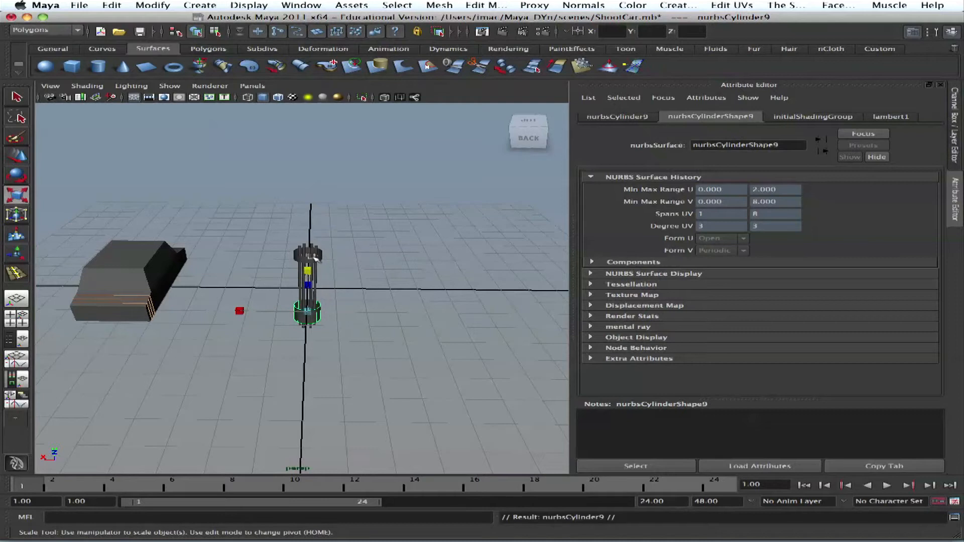
left_click_drag(307, 313, 307, 329)
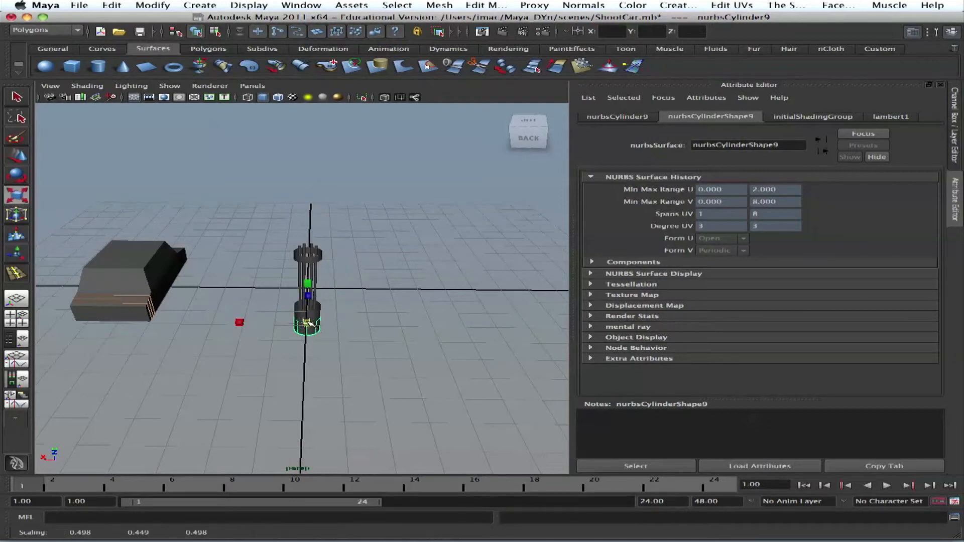
left_click(339, 245)
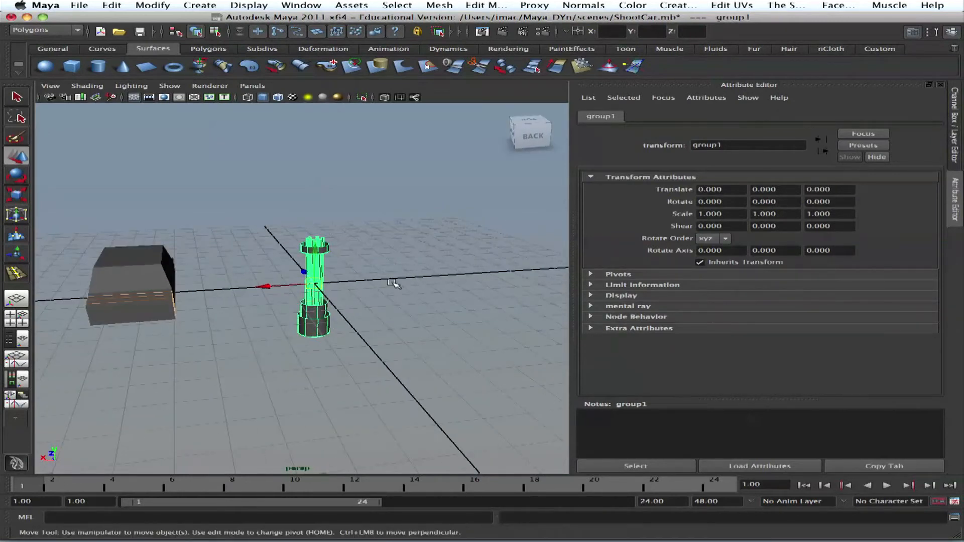
mouse_move(389, 282)
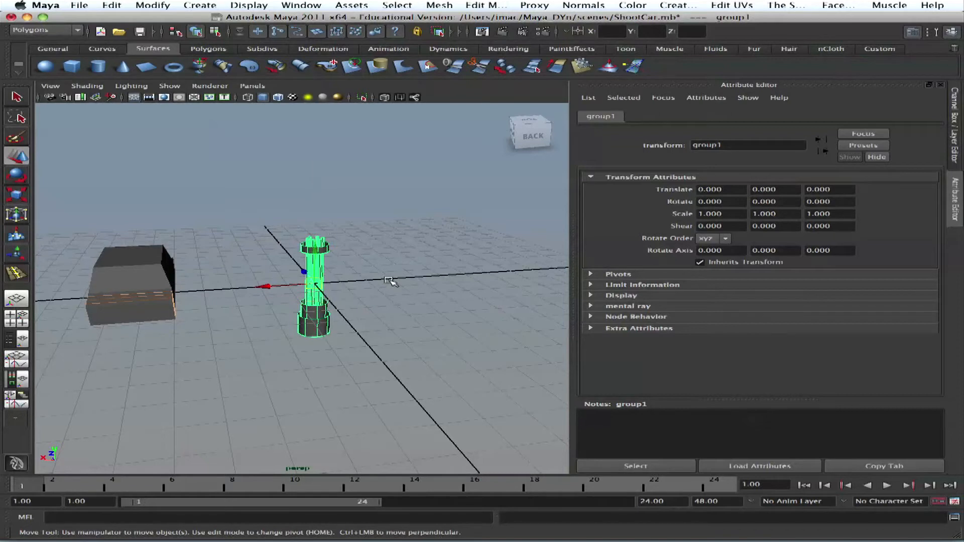
mouse_move(357, 298)
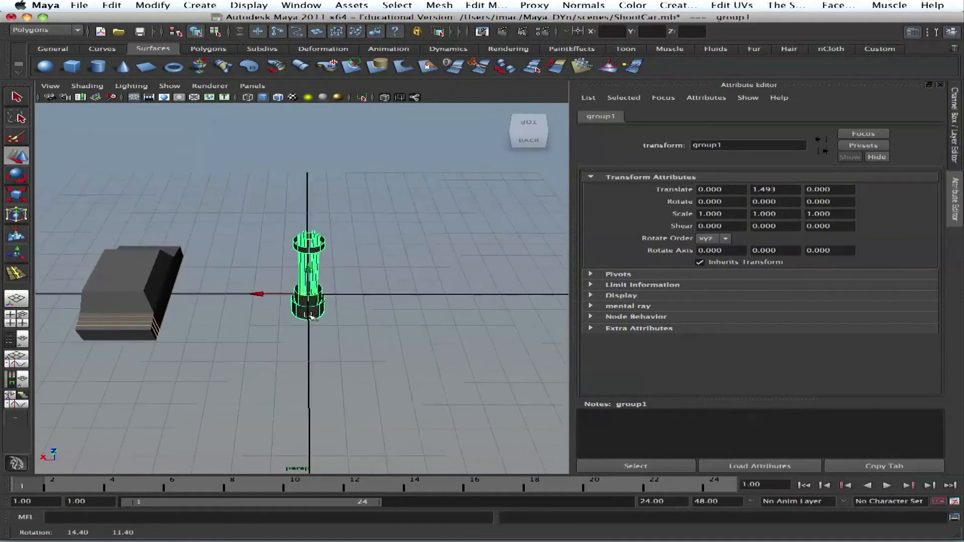
Rotate the barrel group until it lies on its side, orbiting to check the angle
left_click_drag(307, 243, 354, 332)
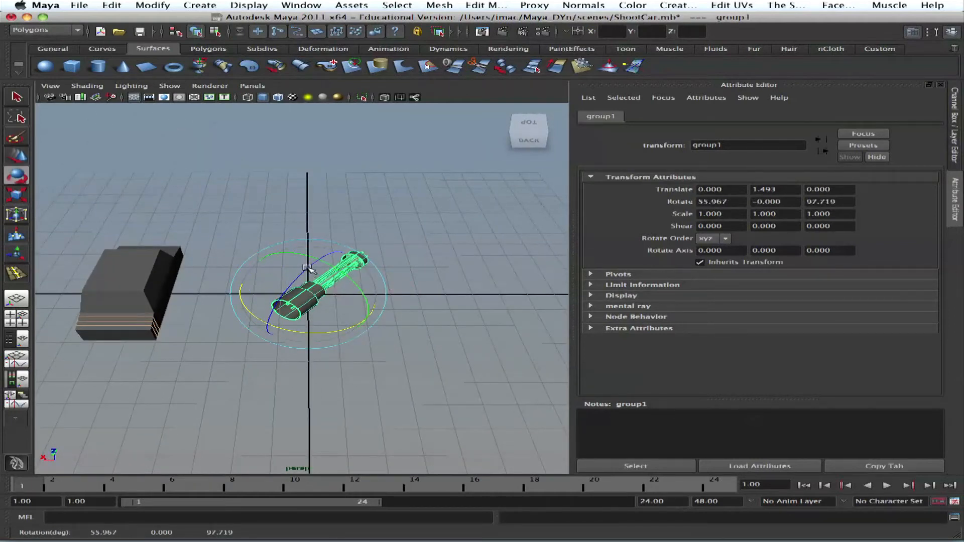
left_click_drag(308, 270, 335, 289)
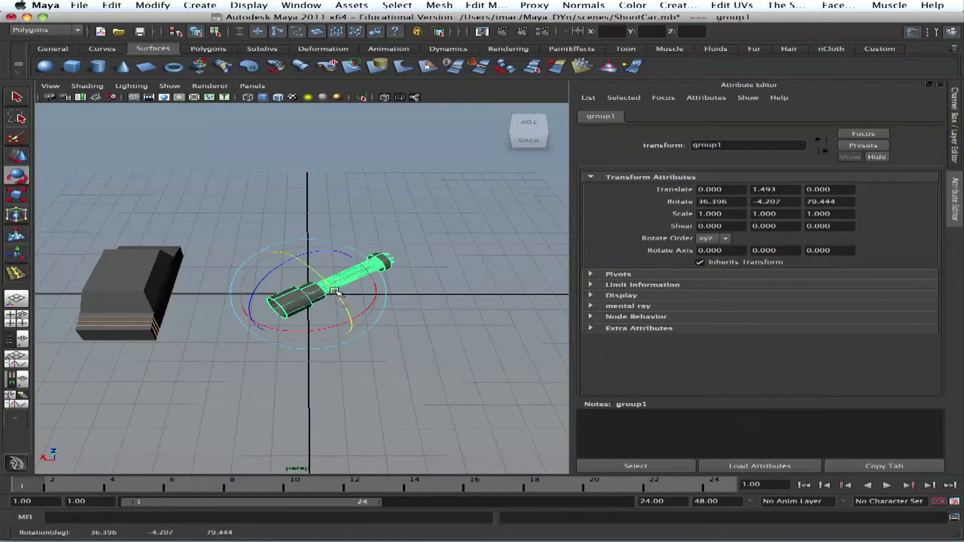
left_click_drag(338, 289, 184, 286)
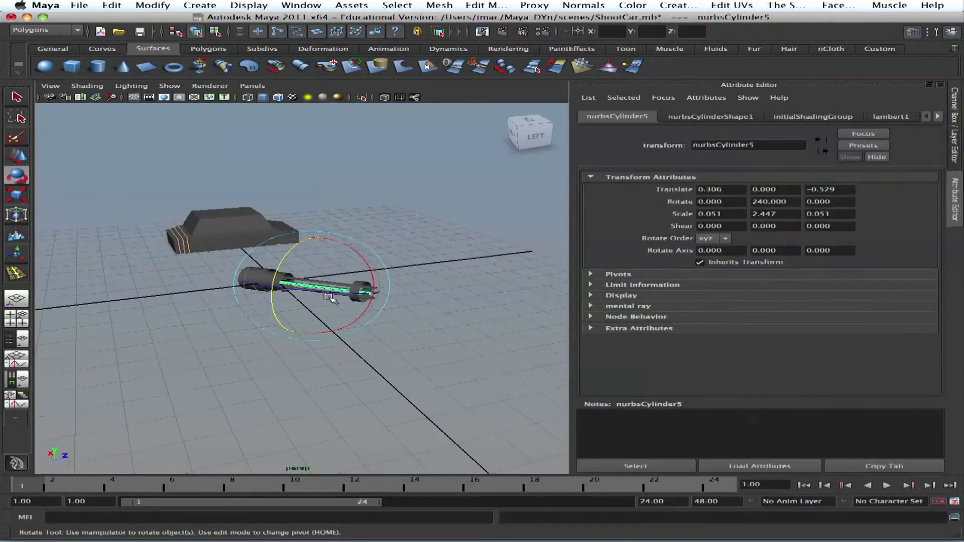
left_click_drag(329, 298, 378, 351)
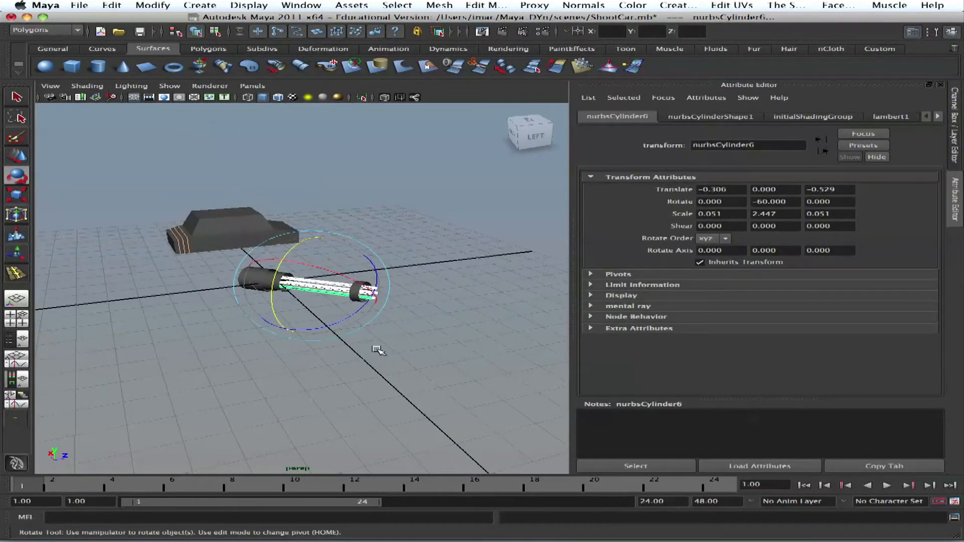
left_click_drag(378, 350, 426, 352)
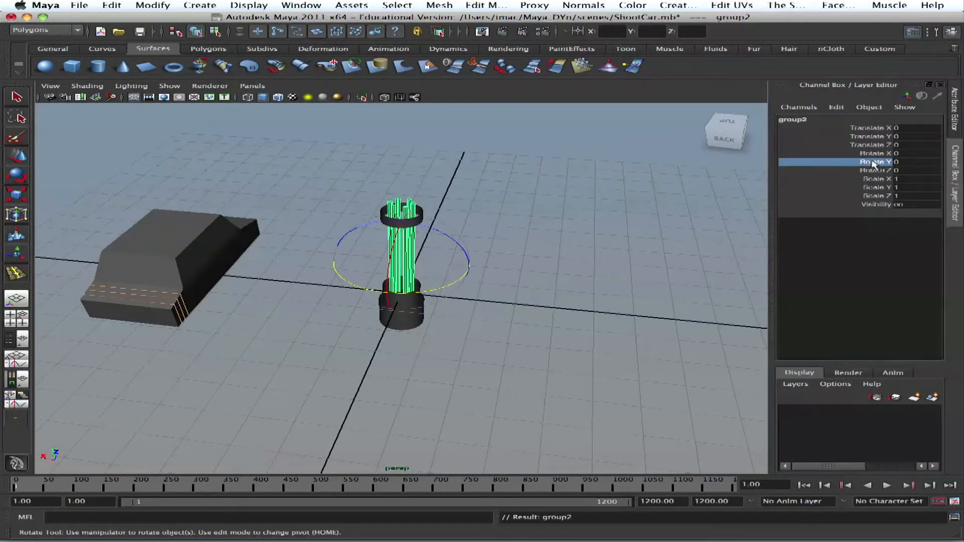
Set group2's Rotate Y to 360 and key it at frame 55
left_click(876, 161)
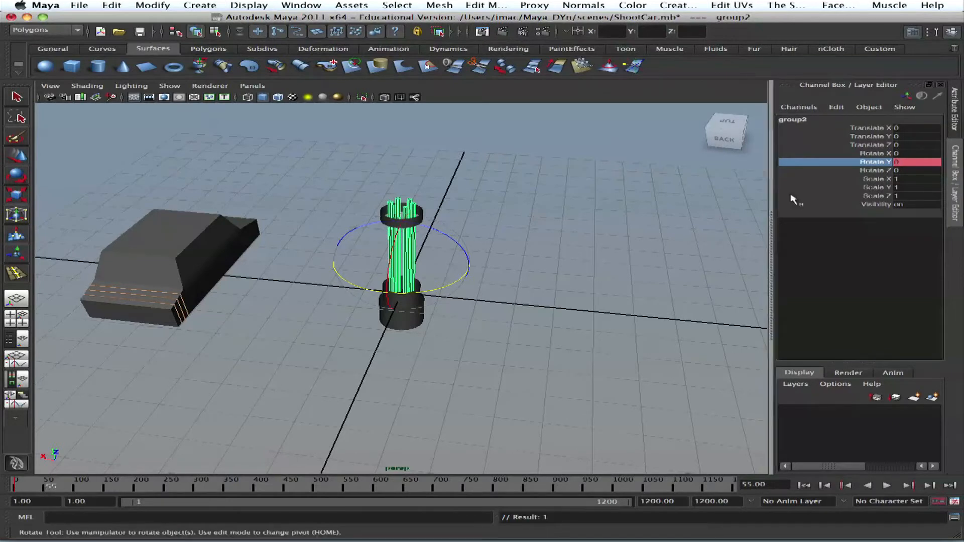
left_click(916, 161)
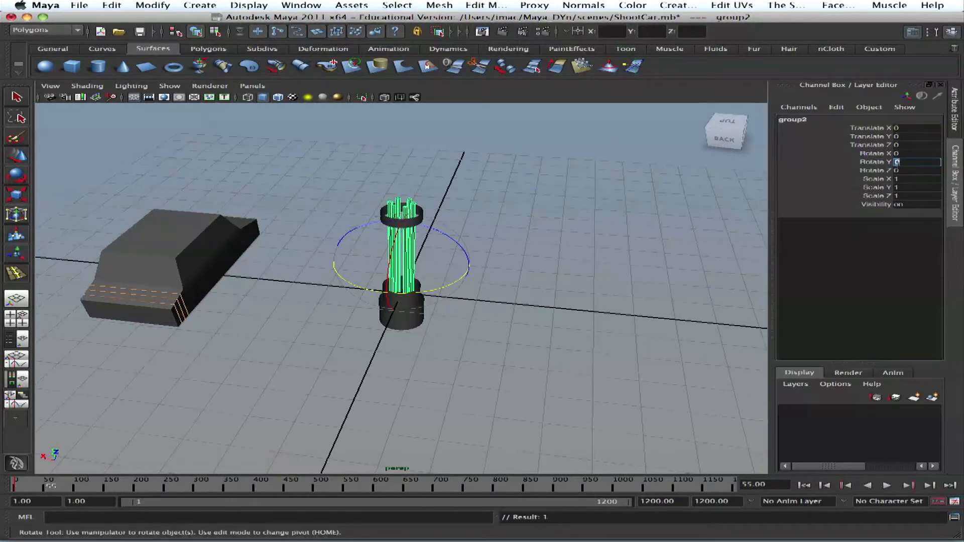
type("360")
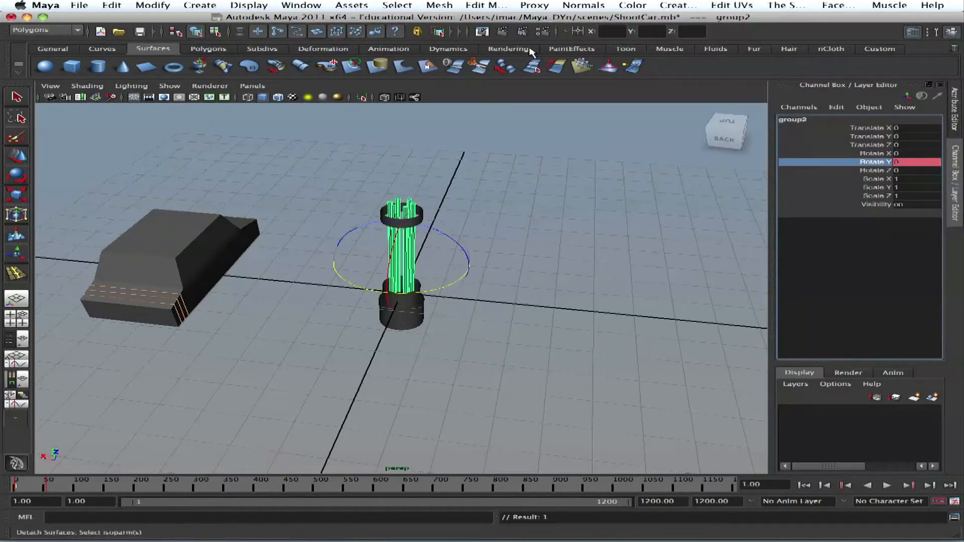
left_click(301, 5)
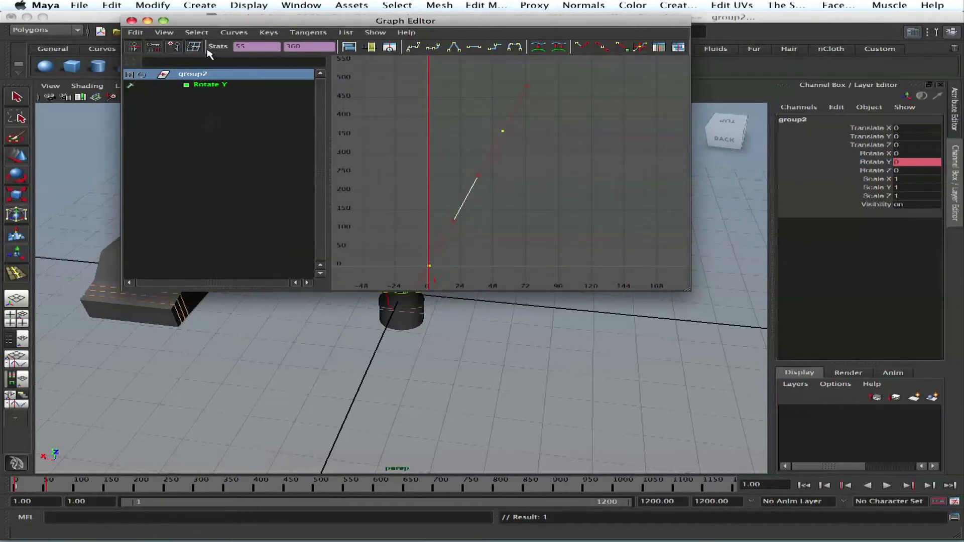
Show infinity in the Graph Editor and set the Rotate Y curve's Post Infinity to Cycle
left_click(164, 32)
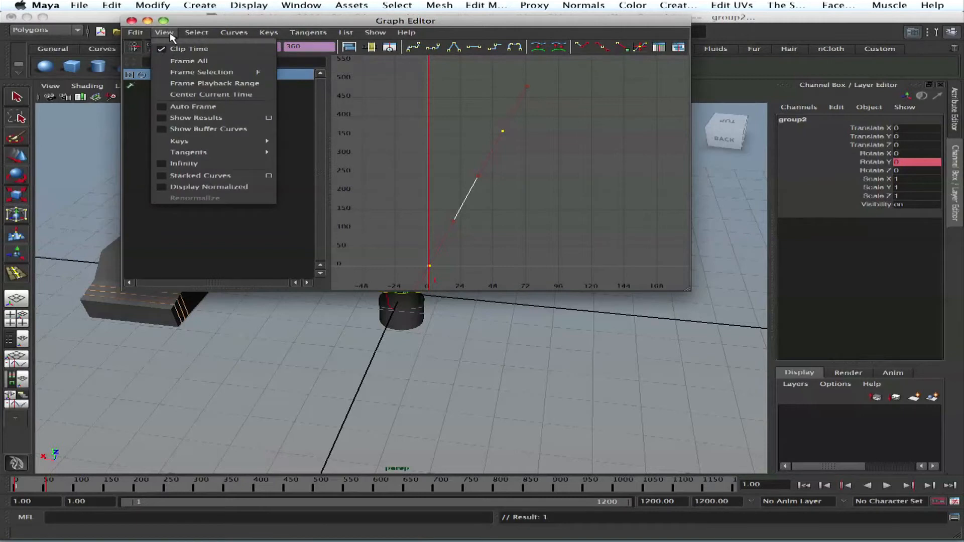
mouse_move(167, 35)
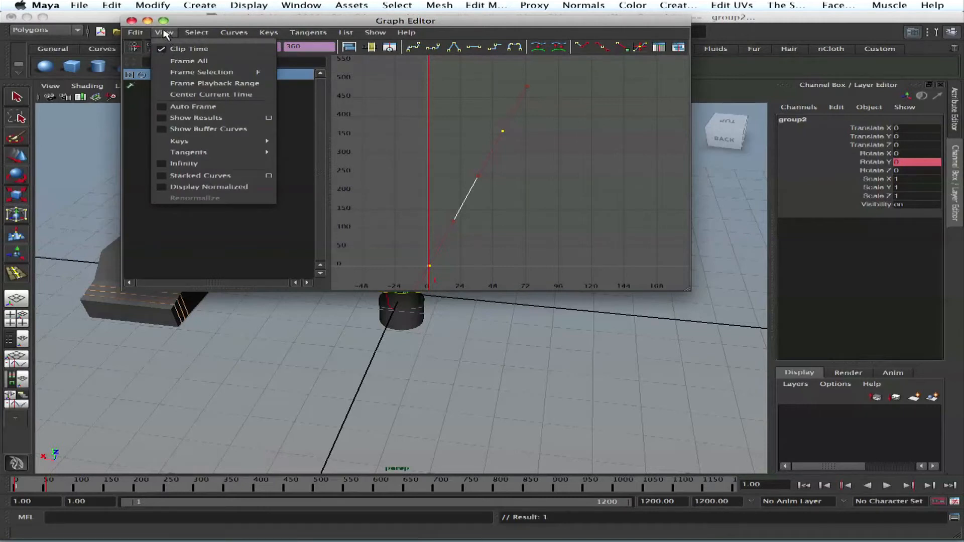
mouse_move(185, 164)
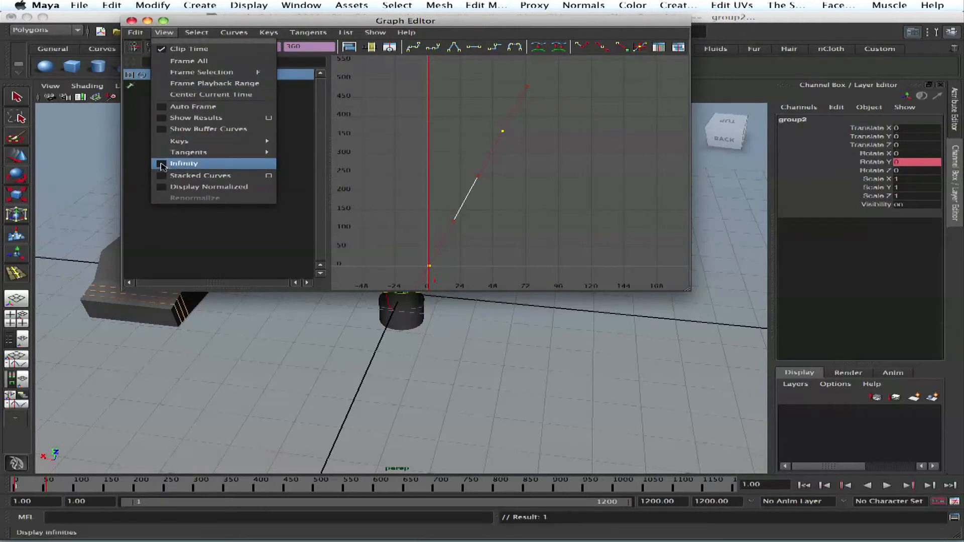
left_click(185, 164)
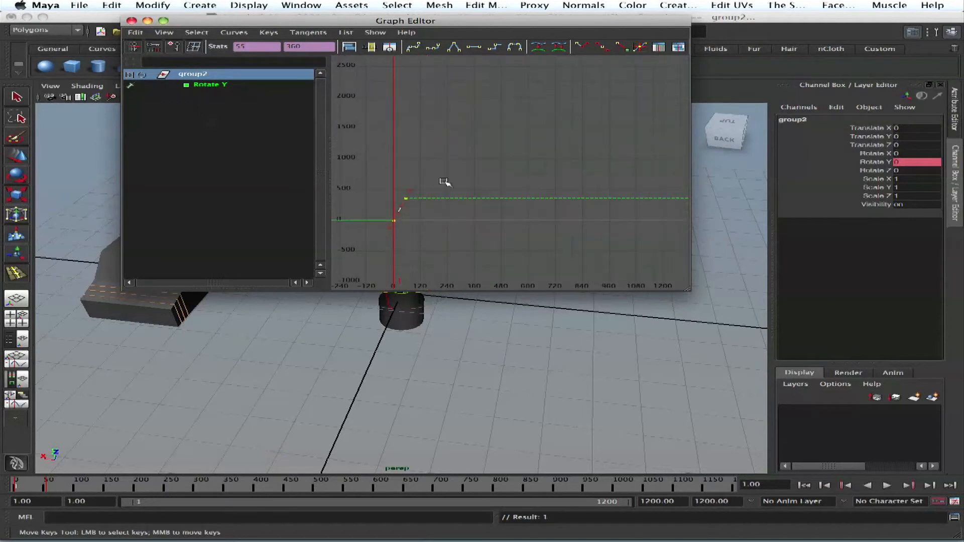
left_click(234, 32)
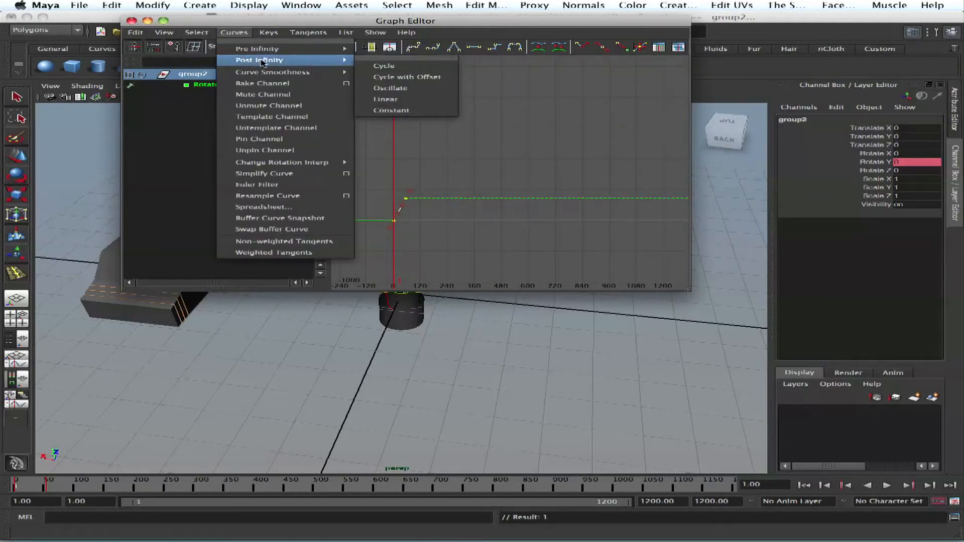
left_click(392, 110)
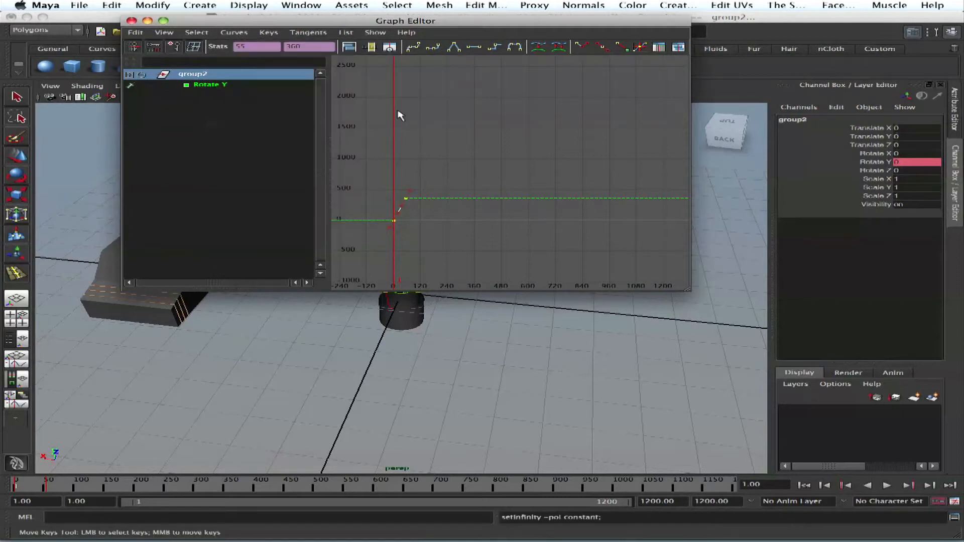
left_click(234, 32)
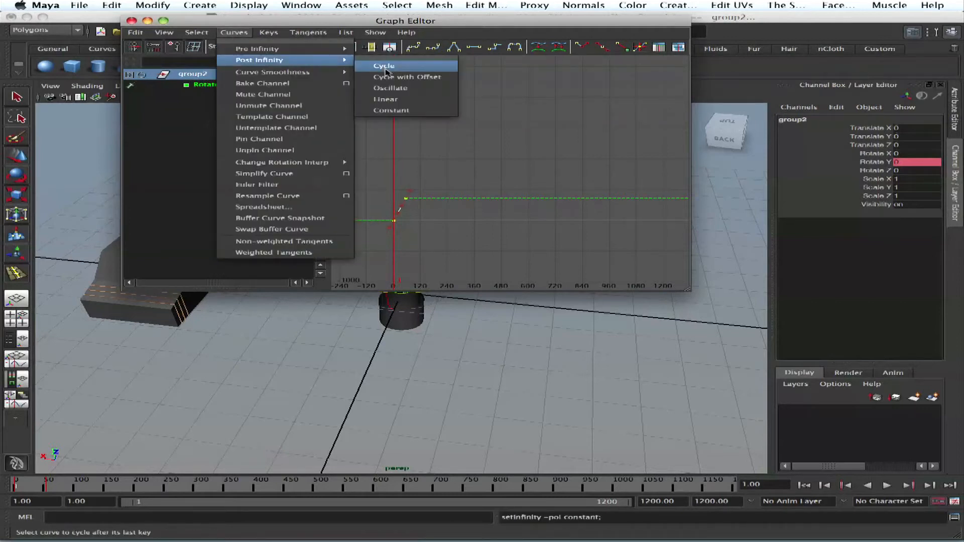
left_click(383, 66)
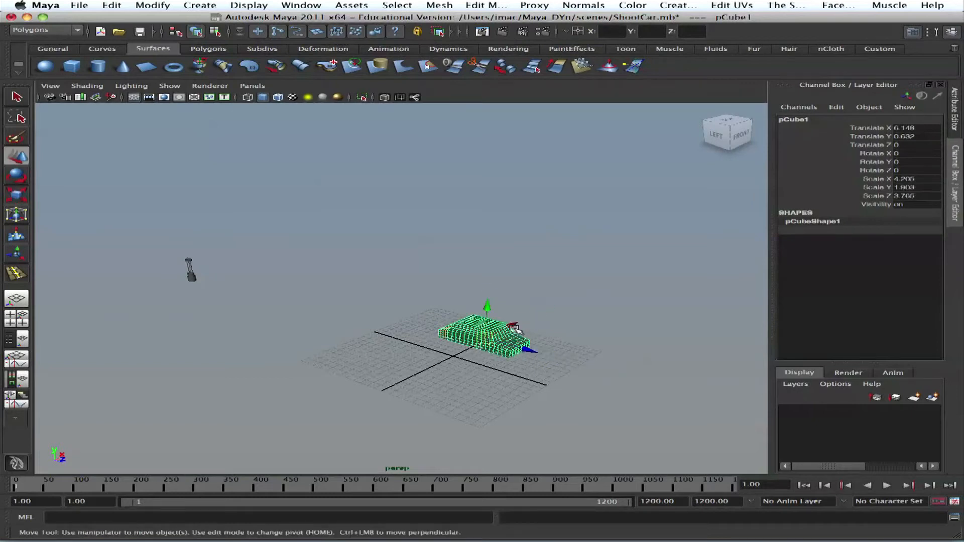
Select the car in the viewport after closing the Graph Editor
left_click(233, 169)
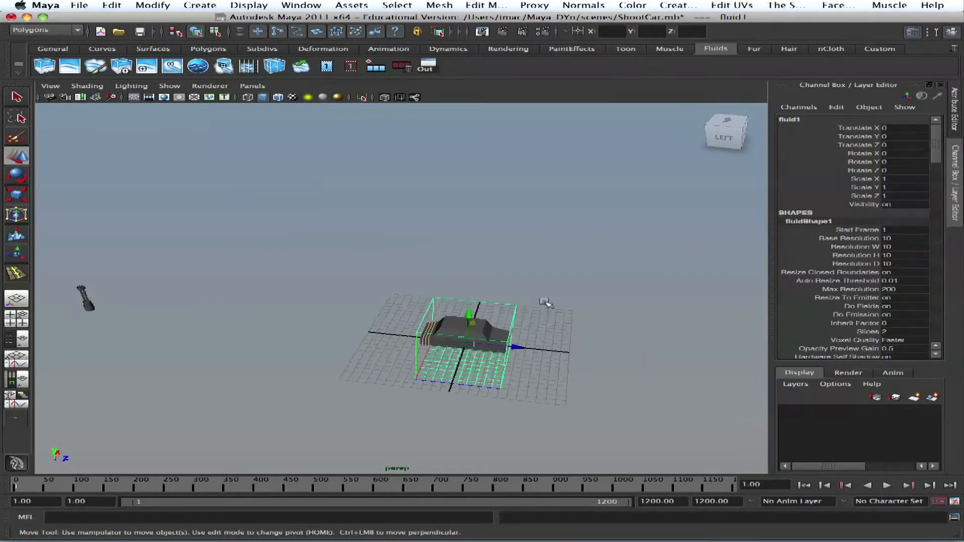
Zoom in on fluid1's 3D container and toggle the Attribute Editor to show its settings
left_click_drag(542, 302, 477, 253)
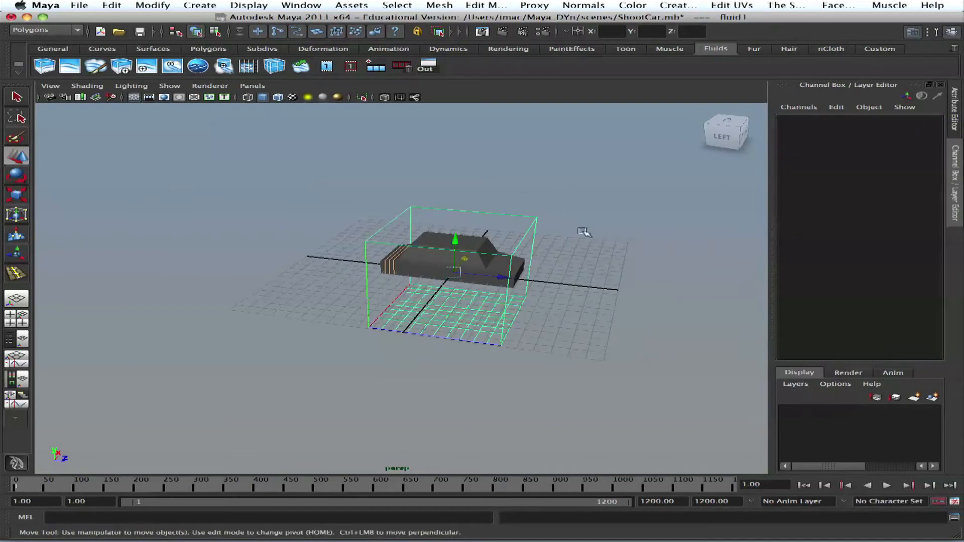
left_click(912, 32)
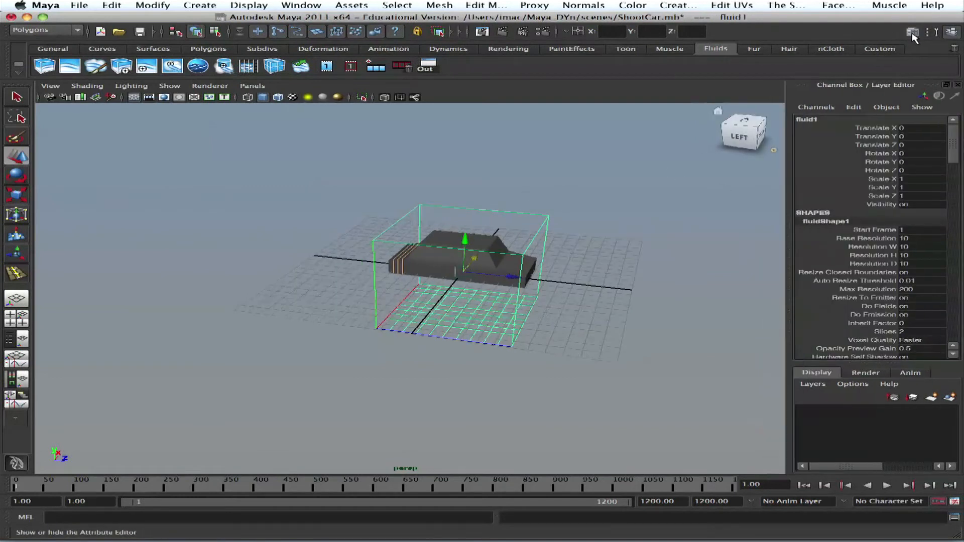
left_click(912, 32)
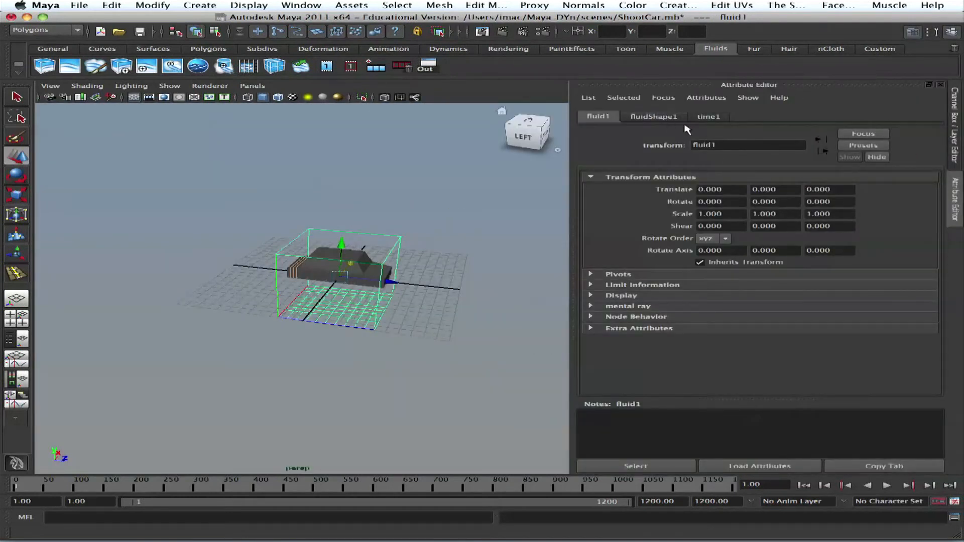